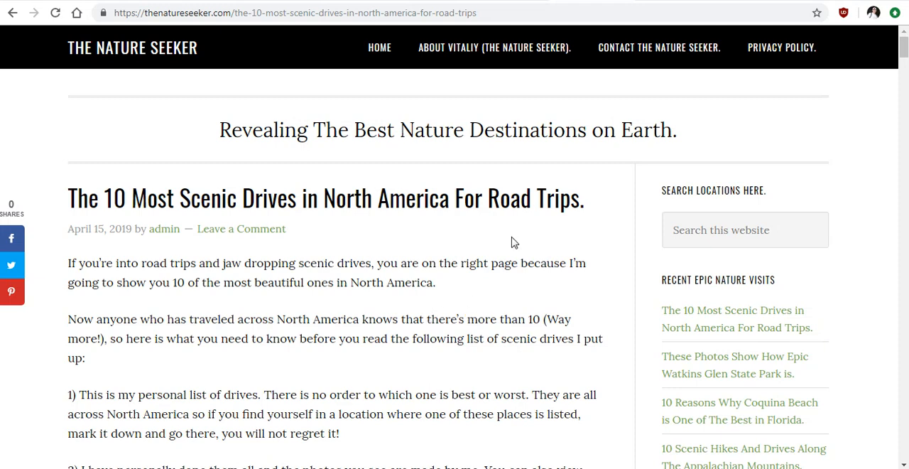
pyautogui.moveTo(597, 179)
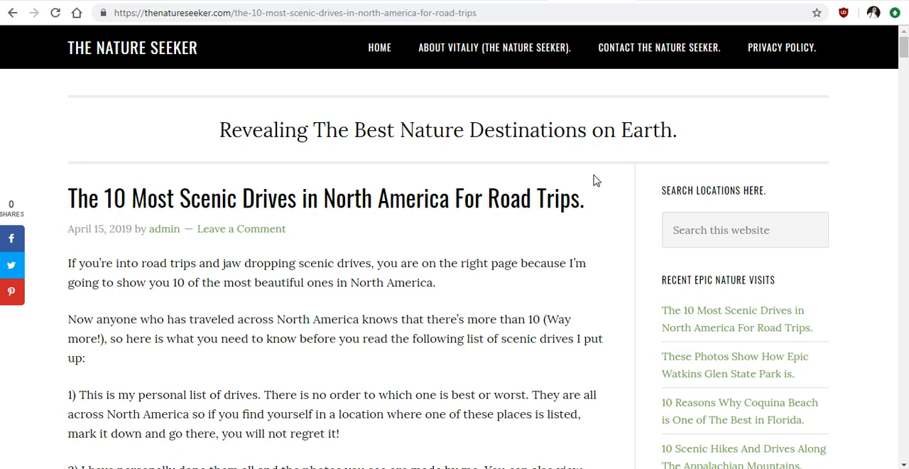
pyautogui.moveTo(605, 132)
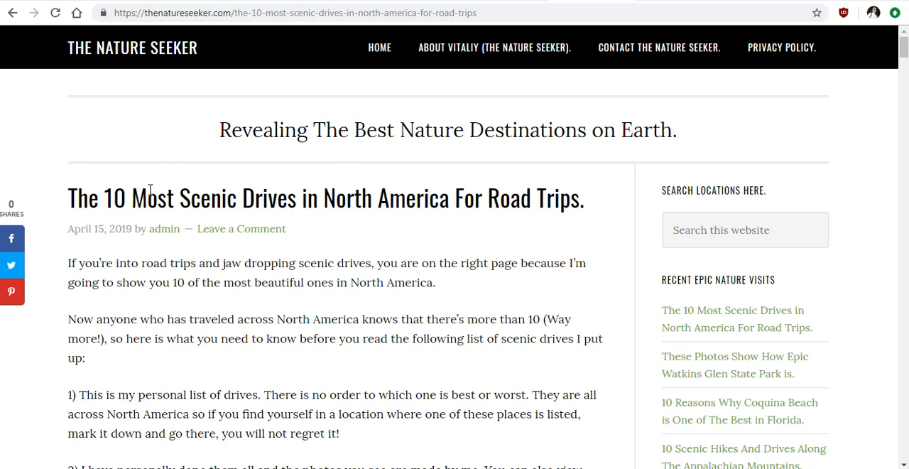
pyautogui.moveTo(642, 204)
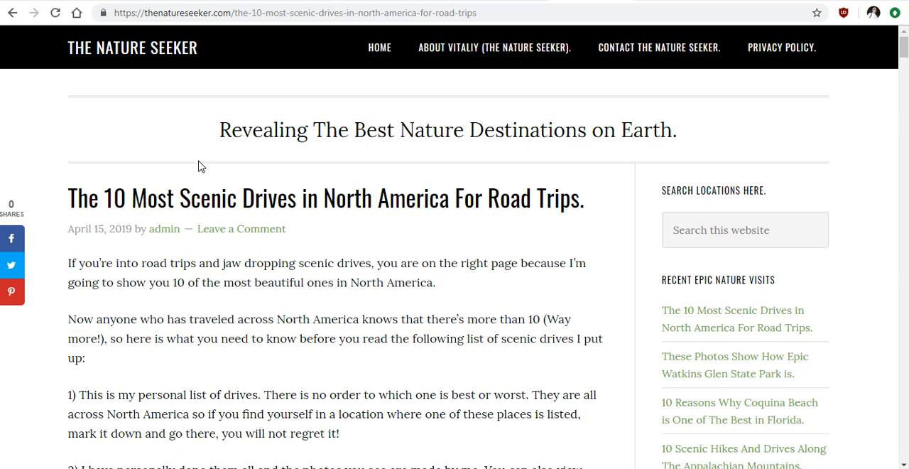
pyautogui.moveTo(523, 162)
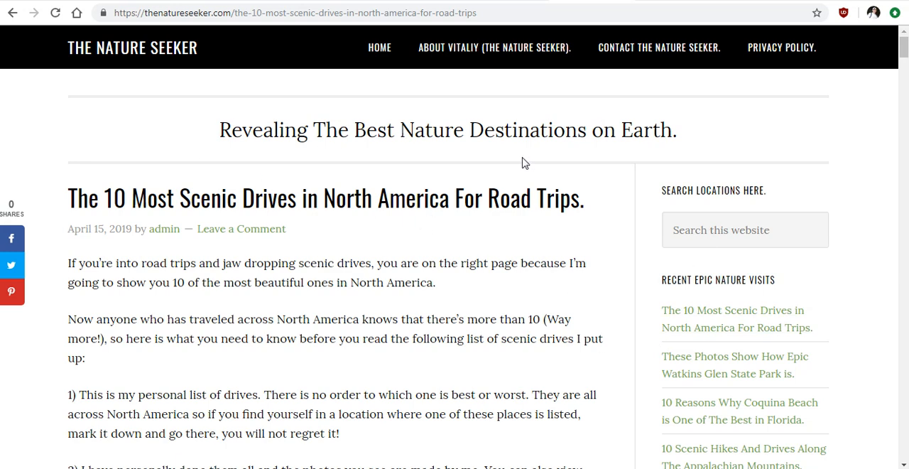
# Copy the blog post's address and search Bing for 'eseeker.com/the-10-most-scenic-drives-in-north-america-for-road-trips'
pyautogui.click(298, 14)
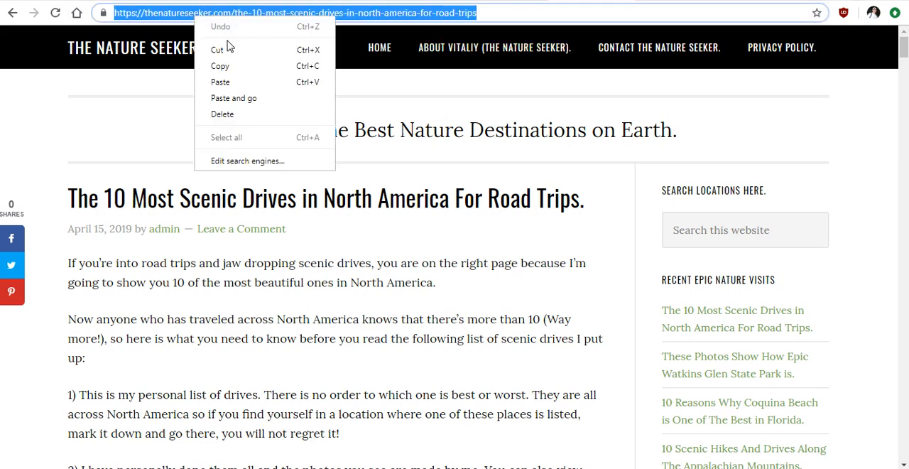
pyautogui.click(608, 150)
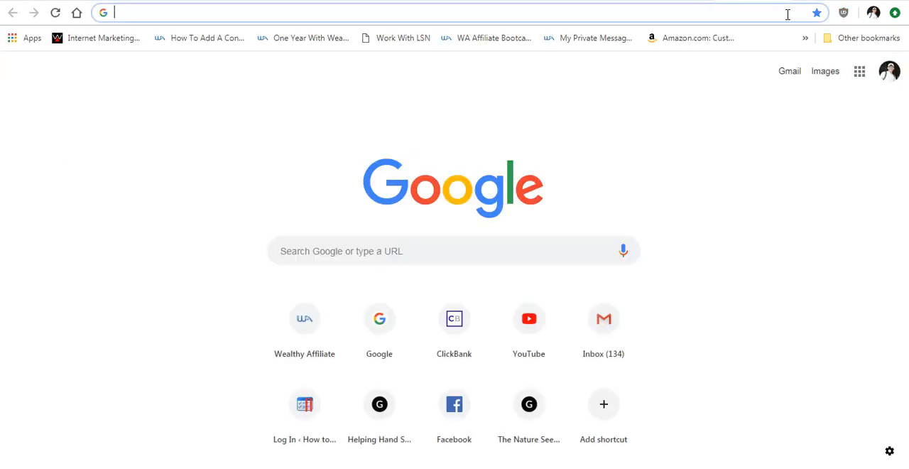
pyautogui.write('bing.com')
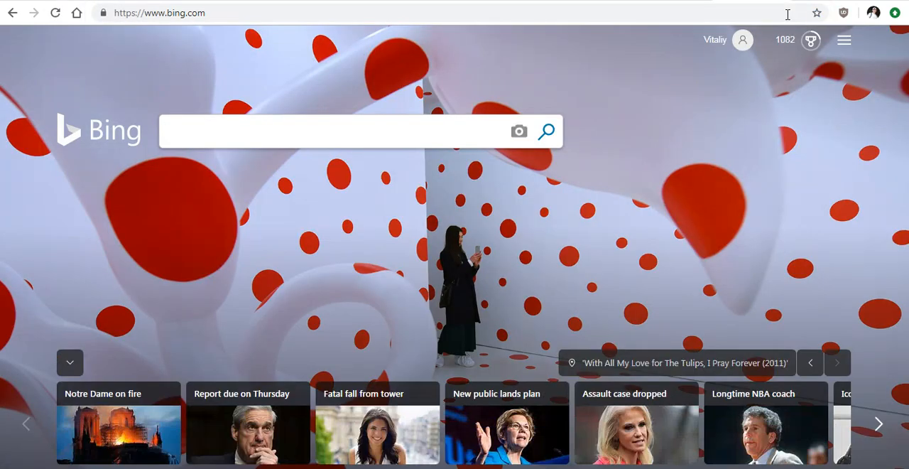
pyautogui.write('eseeker.com/the-10-most-scenic-drives-in-north-america-for-road-trips')
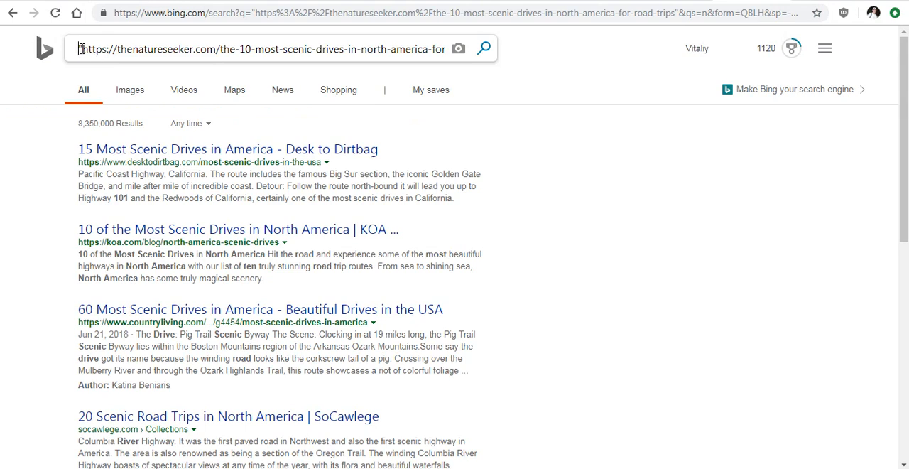
# Review the Google results for 'bing webmaster' led by Bing Webmaster Tools
pyautogui.scroll(-3)
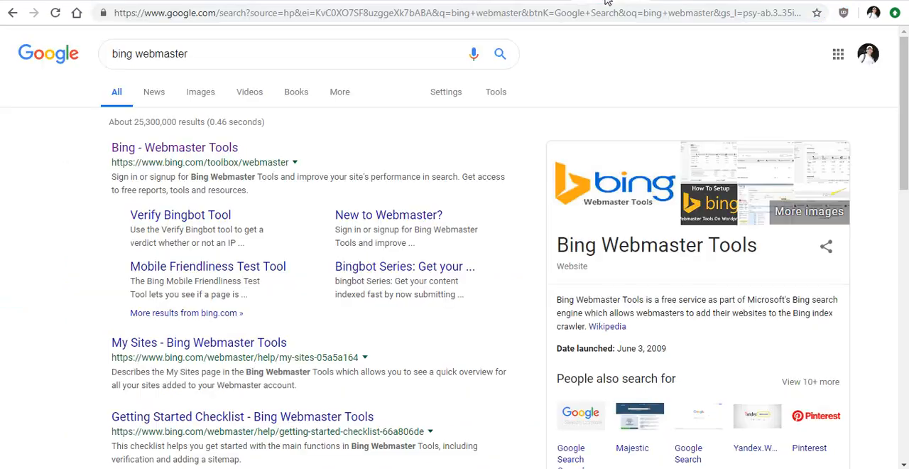
pyautogui.moveTo(676, 5)
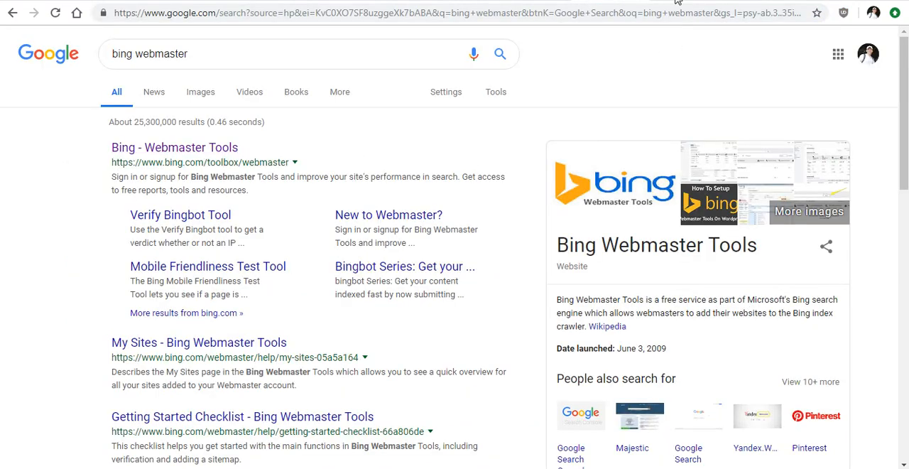
# Enter Bing Webmaster Tools, load the thenatureseeker.com dashboard and go to Submit URLs
pyautogui.click(173, 147)
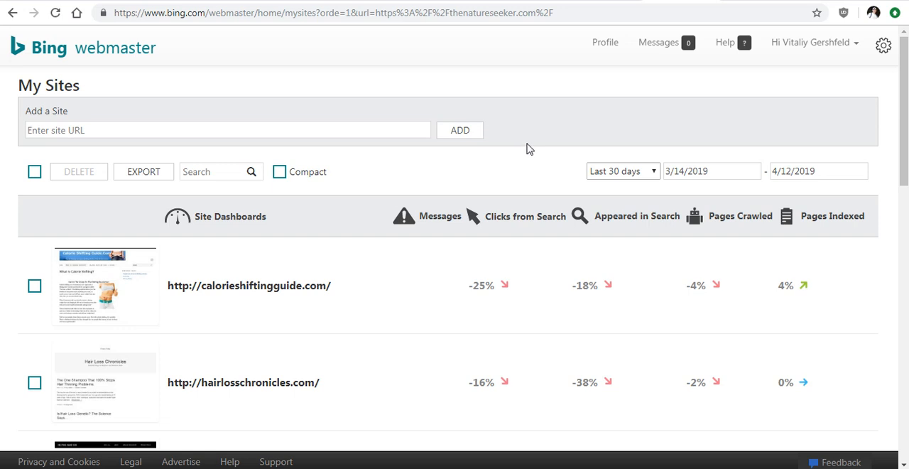
pyautogui.moveTo(368, 87)
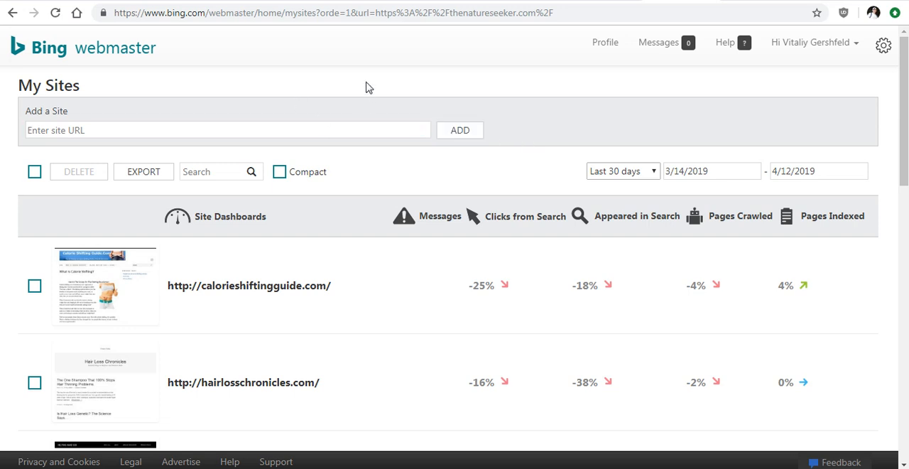
pyautogui.moveTo(316, 145)
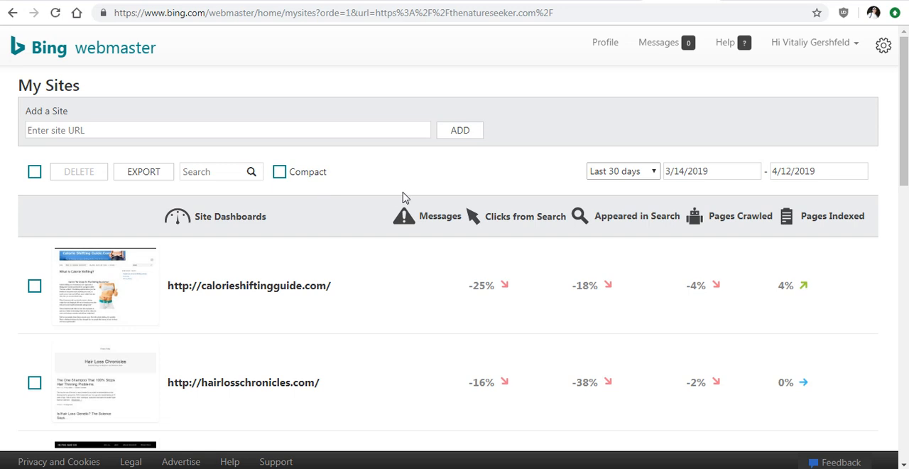
pyautogui.moveTo(539, 137)
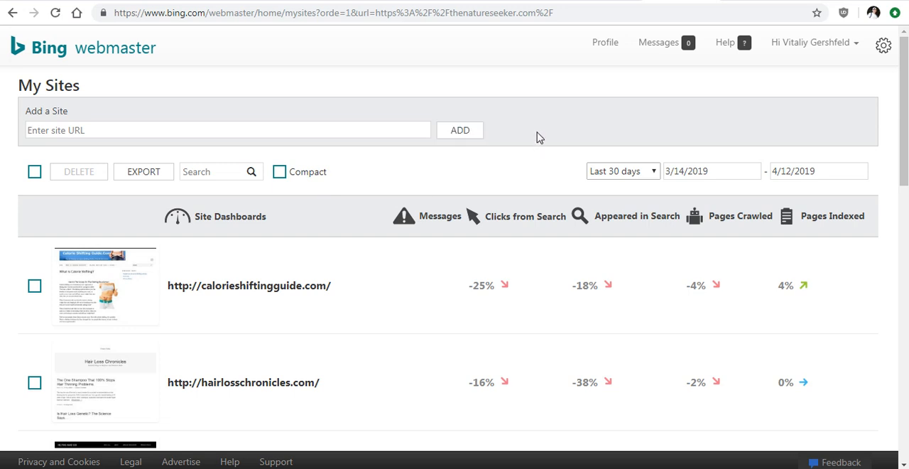
pyautogui.moveTo(551, 125)
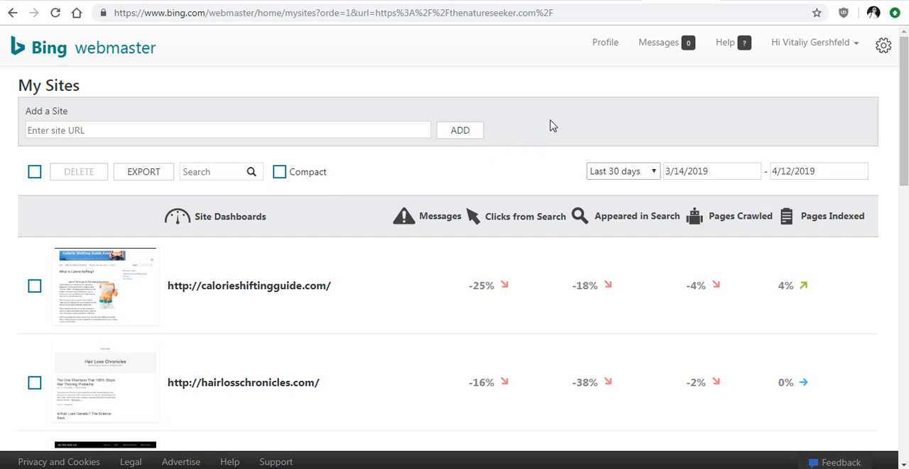
pyautogui.moveTo(517, 256)
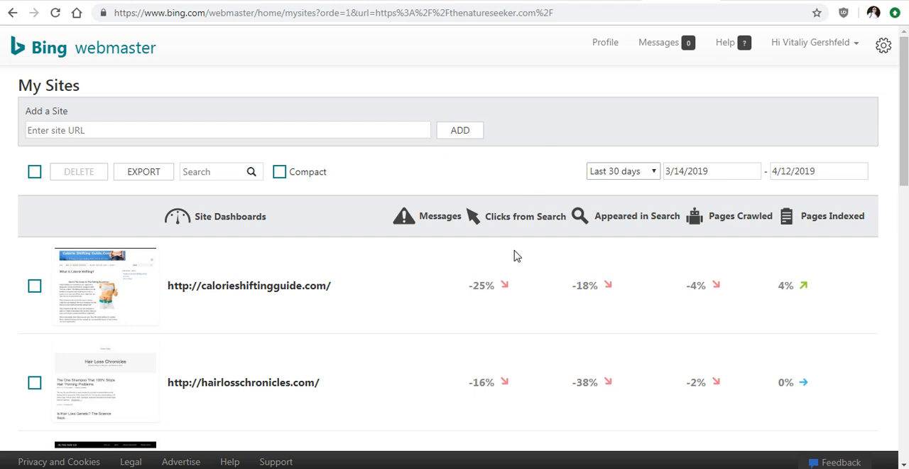
pyautogui.moveTo(500, 226)
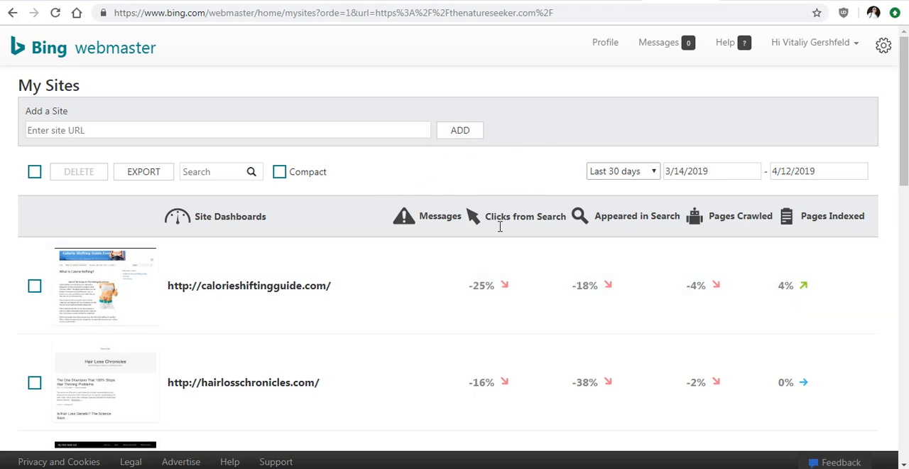
pyautogui.scroll(-3)
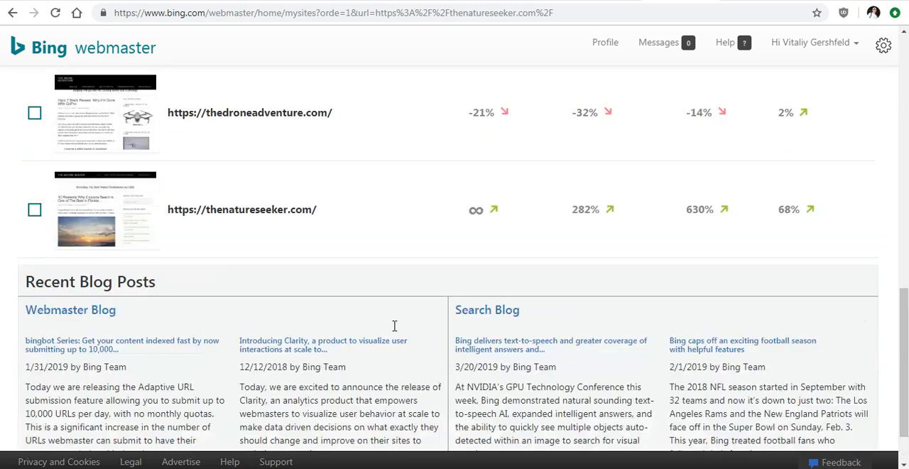
pyautogui.click(241, 209)
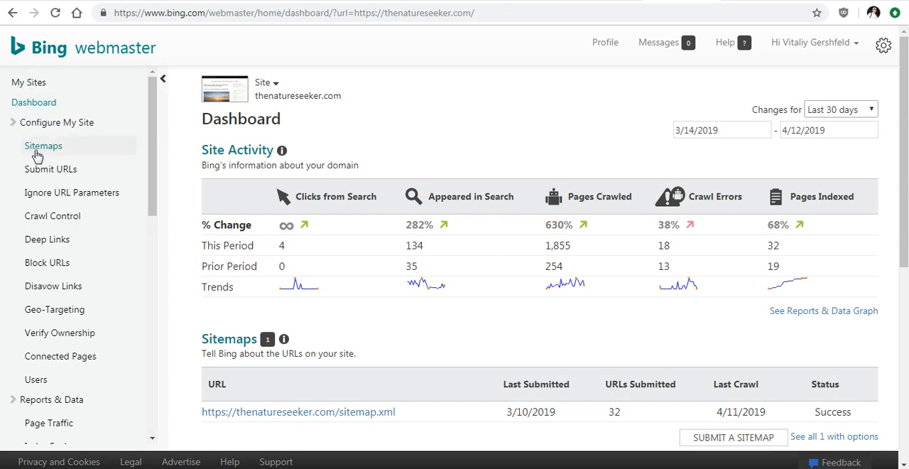
pyautogui.click(50, 169)
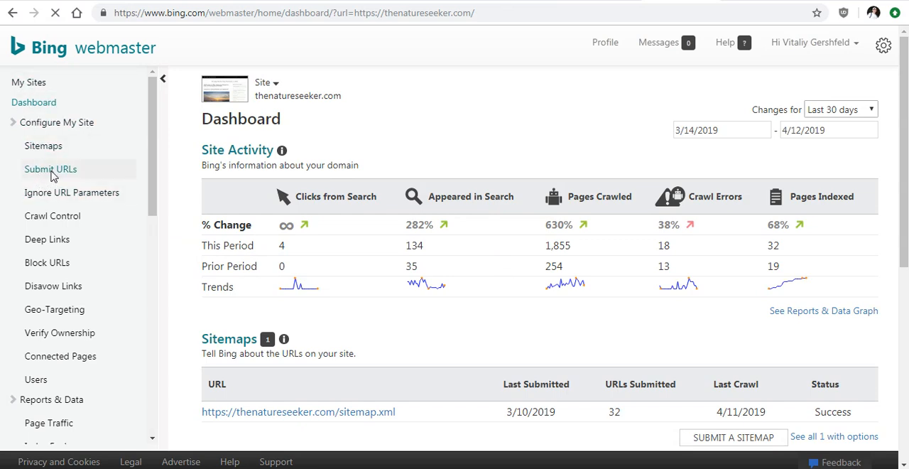
# Submit the scenic-drives post URL so it tops the list dated 4/15/2019 with 999 left
pyautogui.click(50, 169)
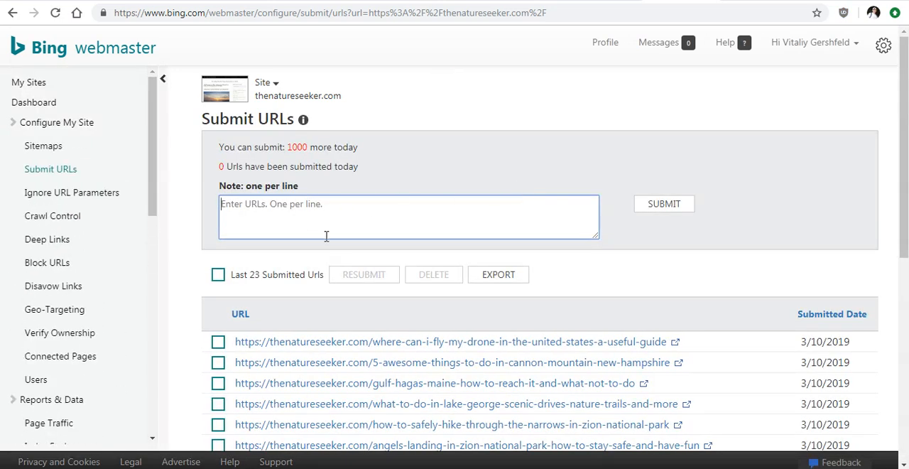
pyautogui.moveTo(551, 220)
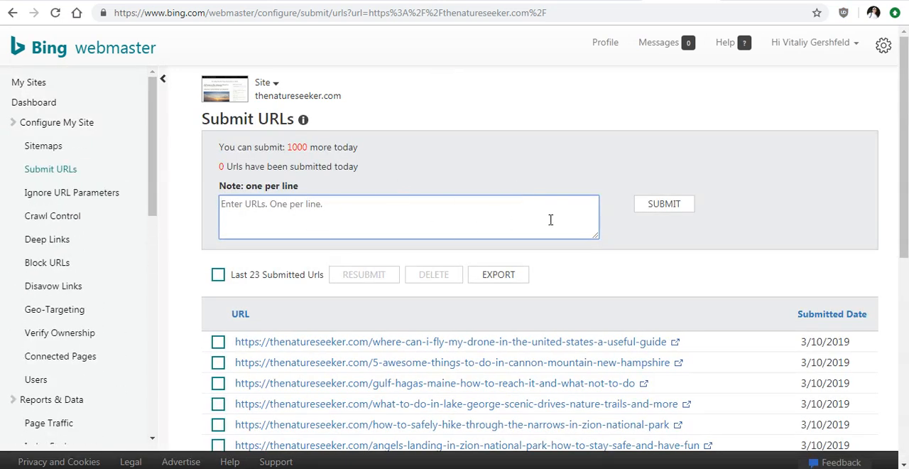
pyautogui.moveTo(406, 216)
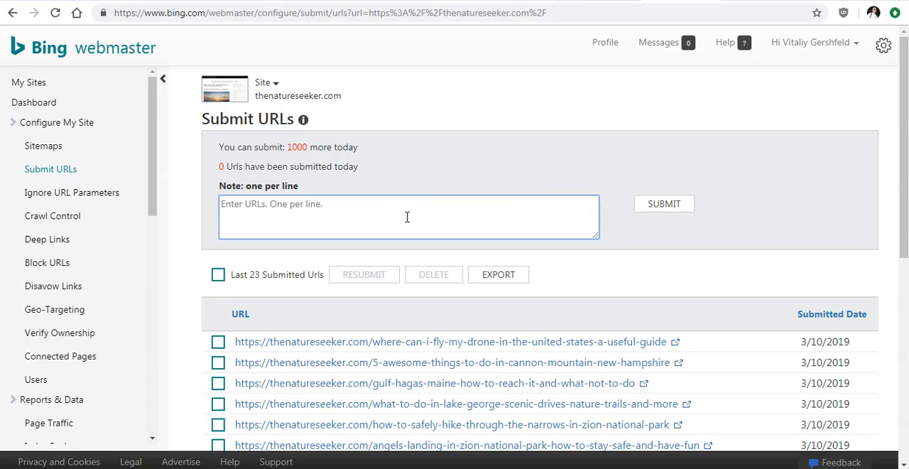
pyautogui.scroll(-3)
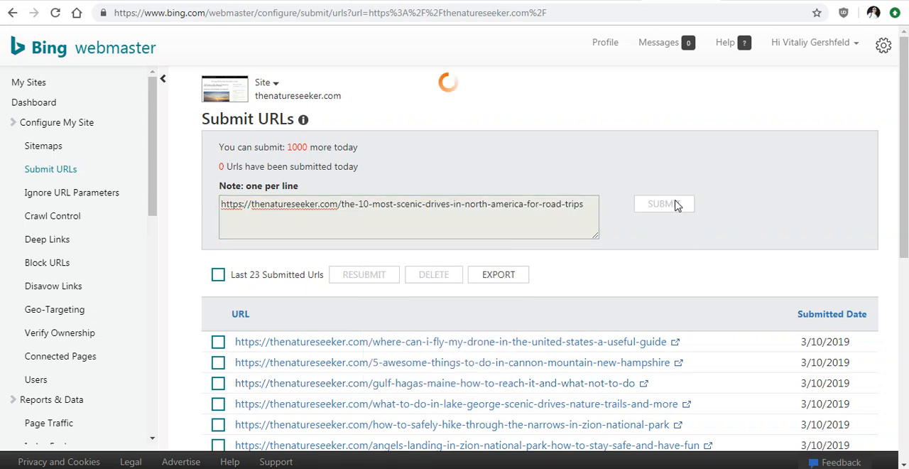
pyautogui.scroll(-3)
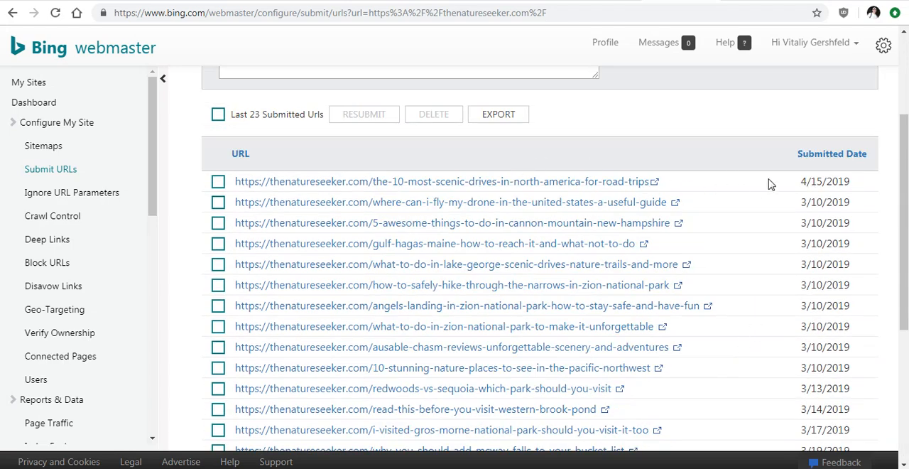
pyautogui.moveTo(277, 221)
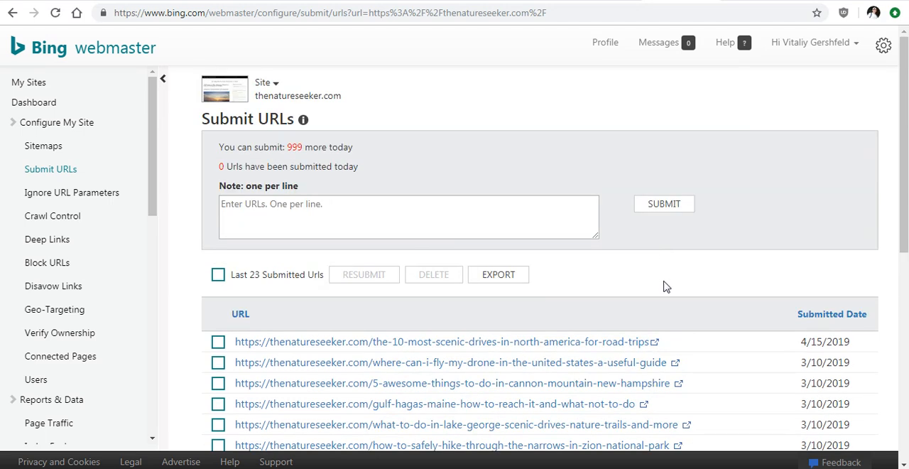
pyautogui.moveTo(602, 135)
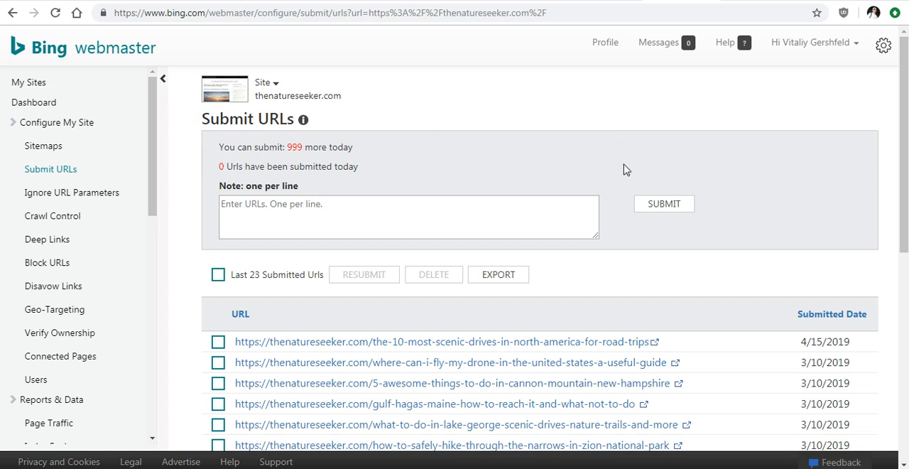
pyautogui.moveTo(622, 156)
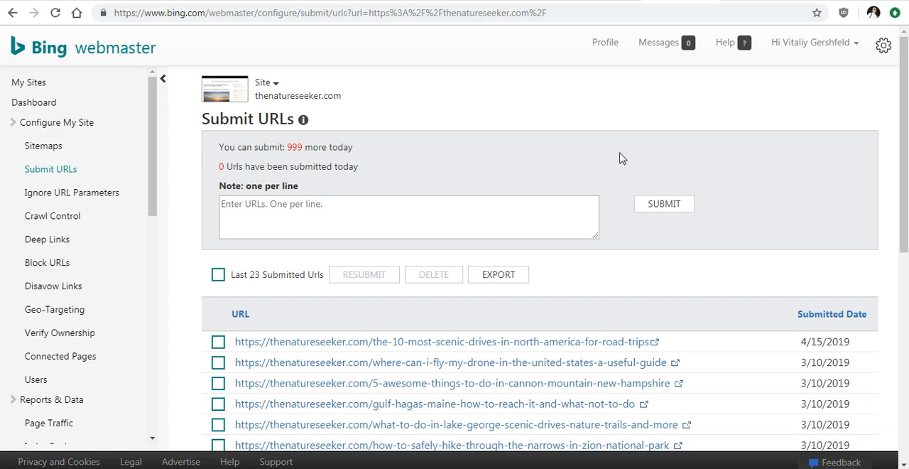
pyautogui.moveTo(608, 172)
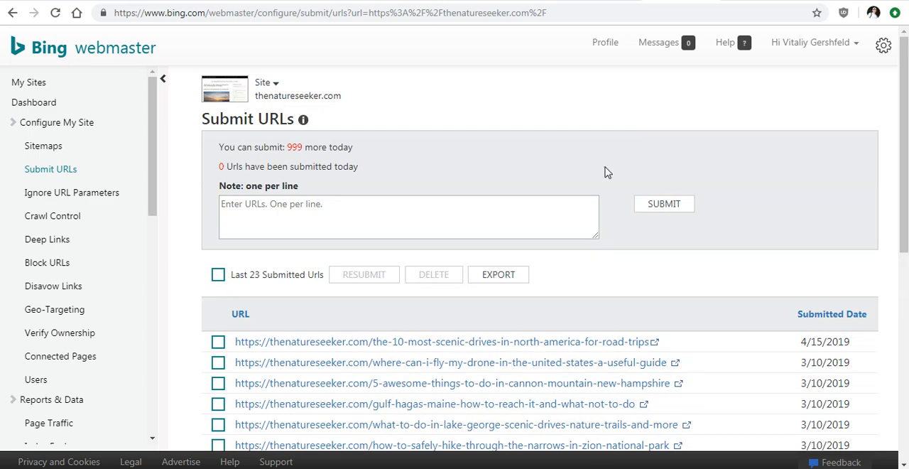
pyautogui.moveTo(631, 139)
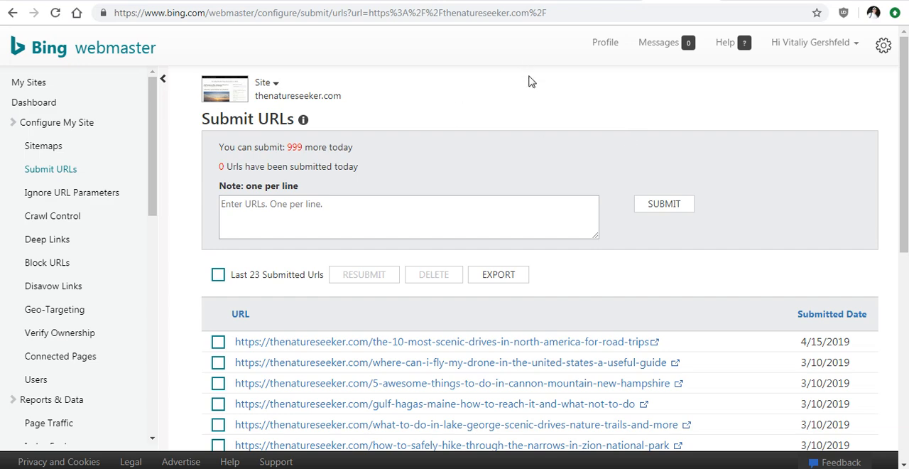
pyautogui.moveTo(619, 162)
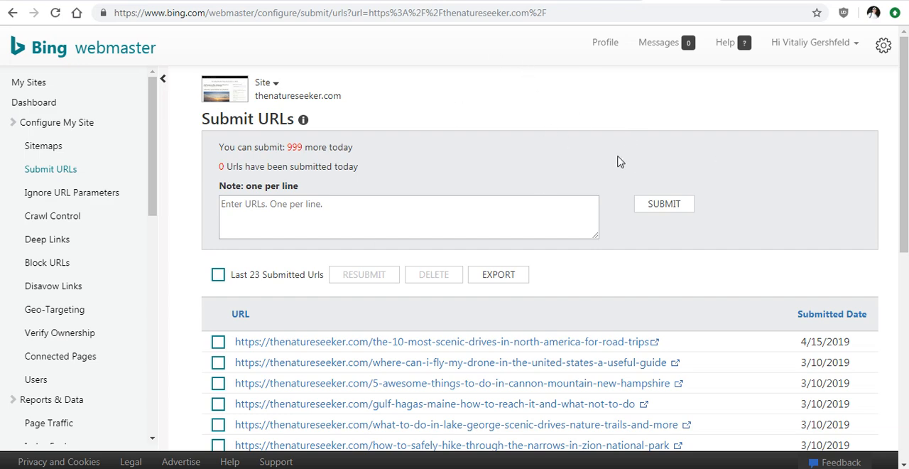
pyautogui.moveTo(560, 139)
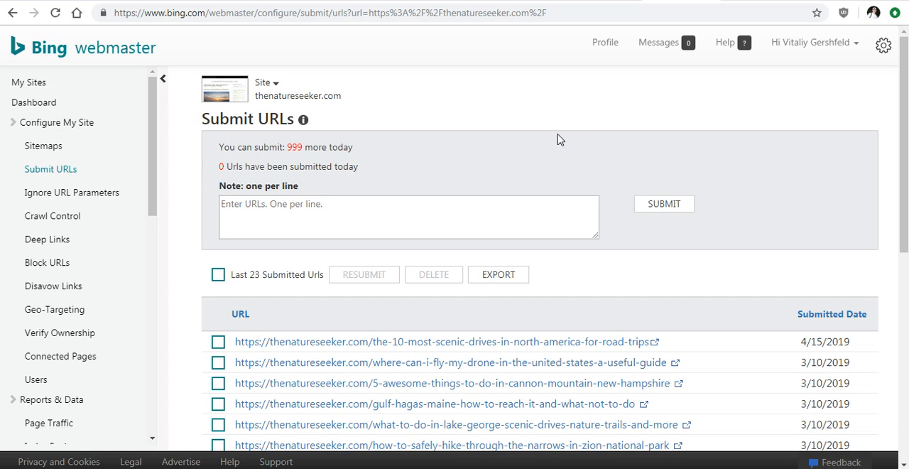